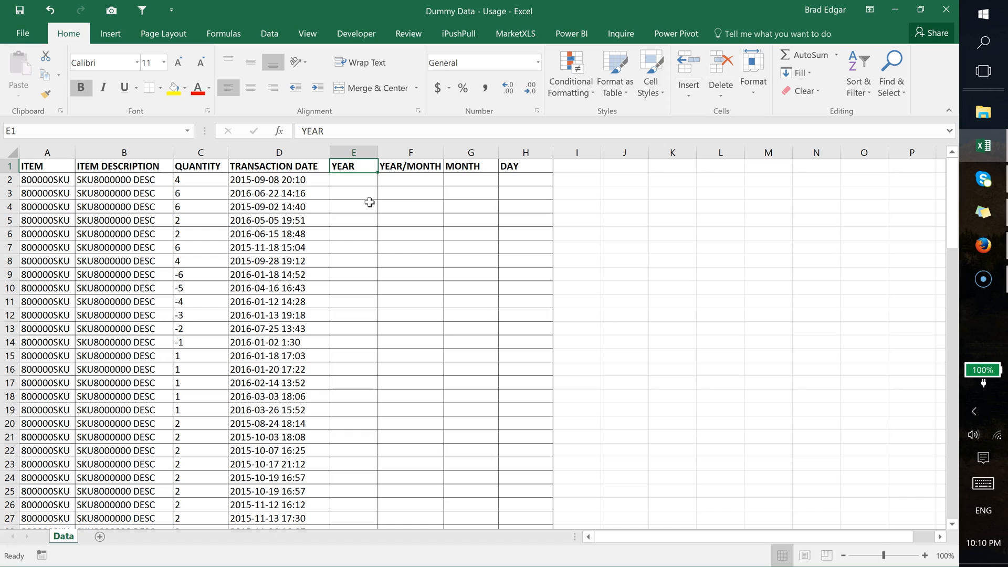
# Enter =TEXT(D2,"YYYY") in E2 so the first YEAR cell shows 2015.
pyautogui.click(353, 179)
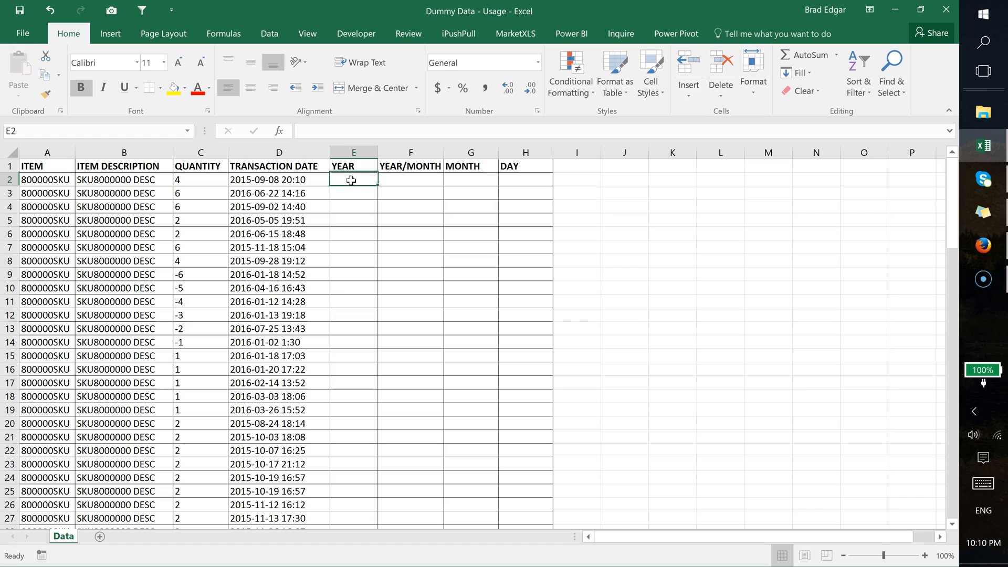
pyautogui.write('=t')
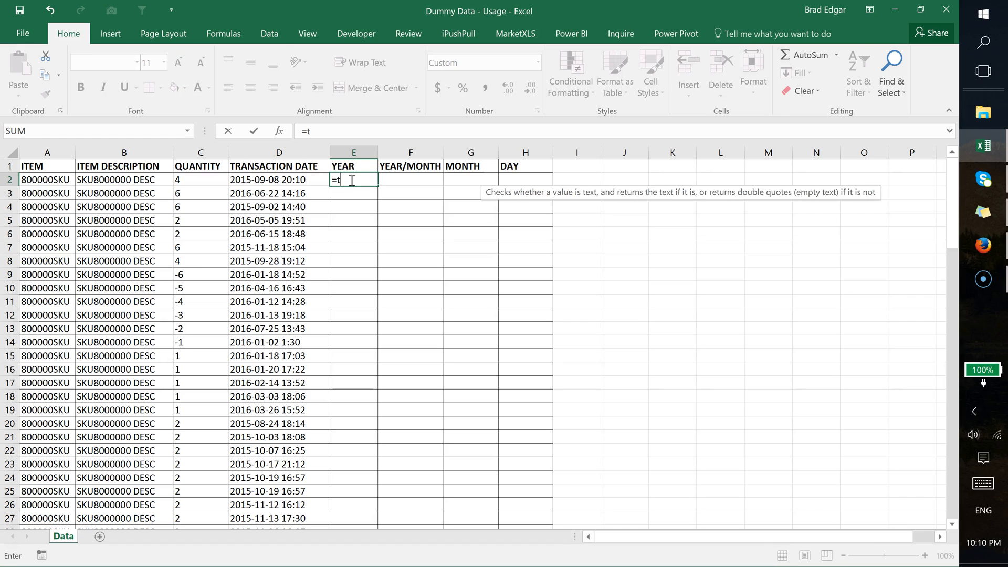
pyautogui.write('ext(D2')
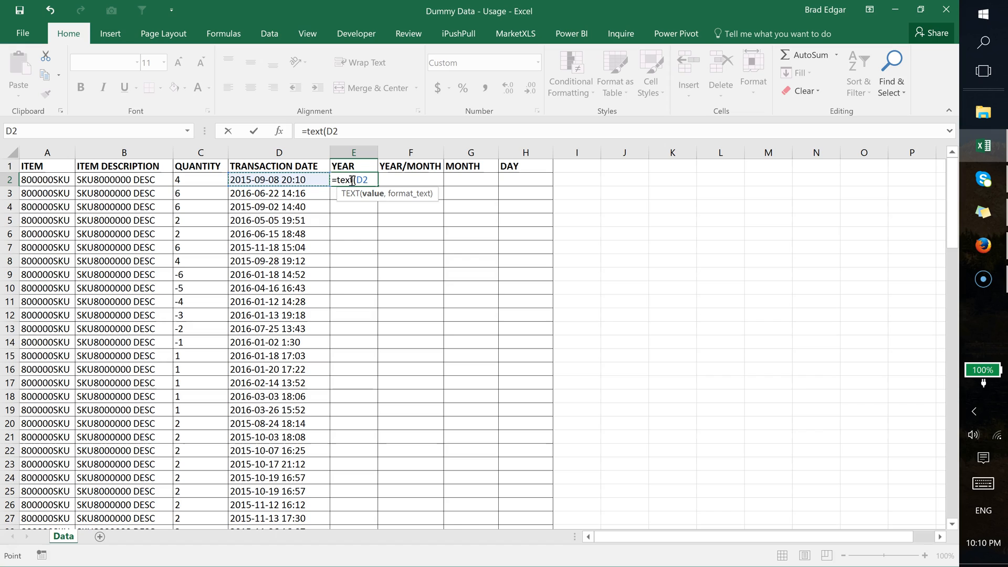
pyautogui.write(',')
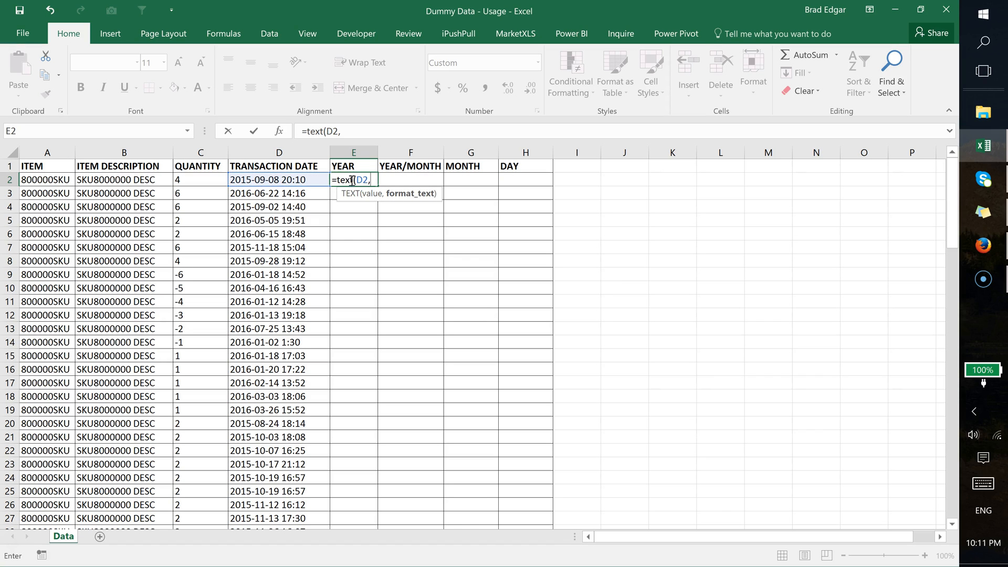
pyautogui.write('"')
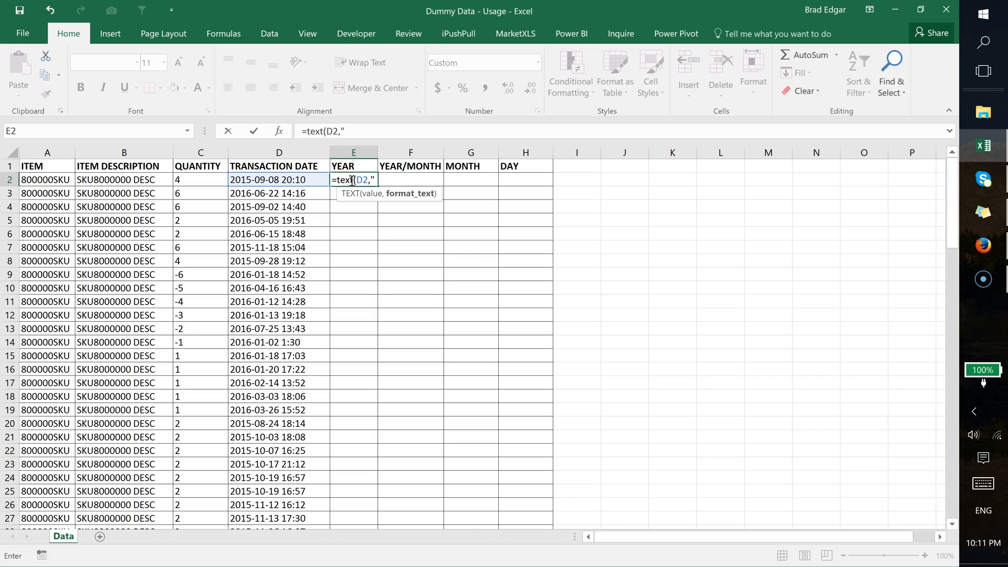
pyautogui.write('YYYY')
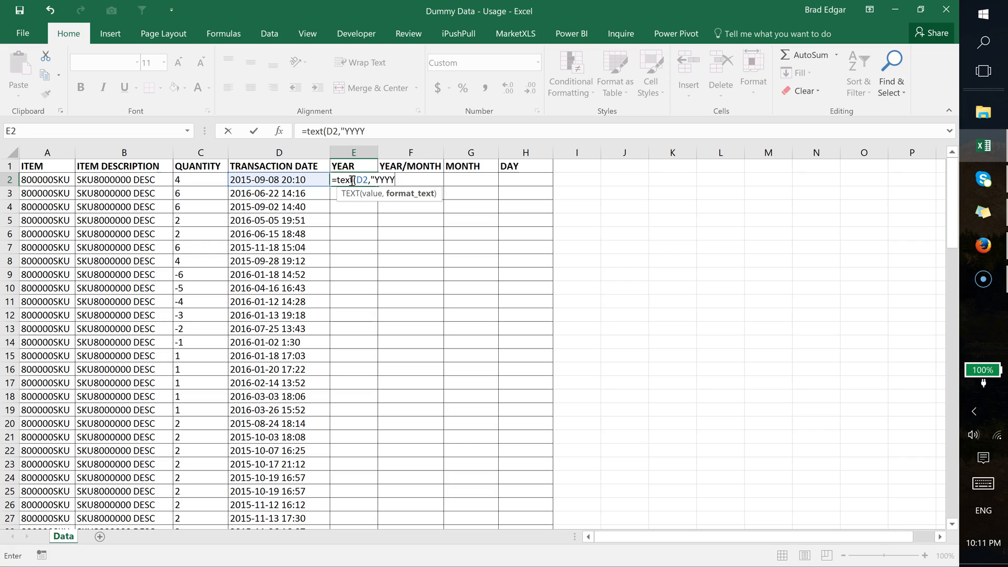
pyautogui.write('"')
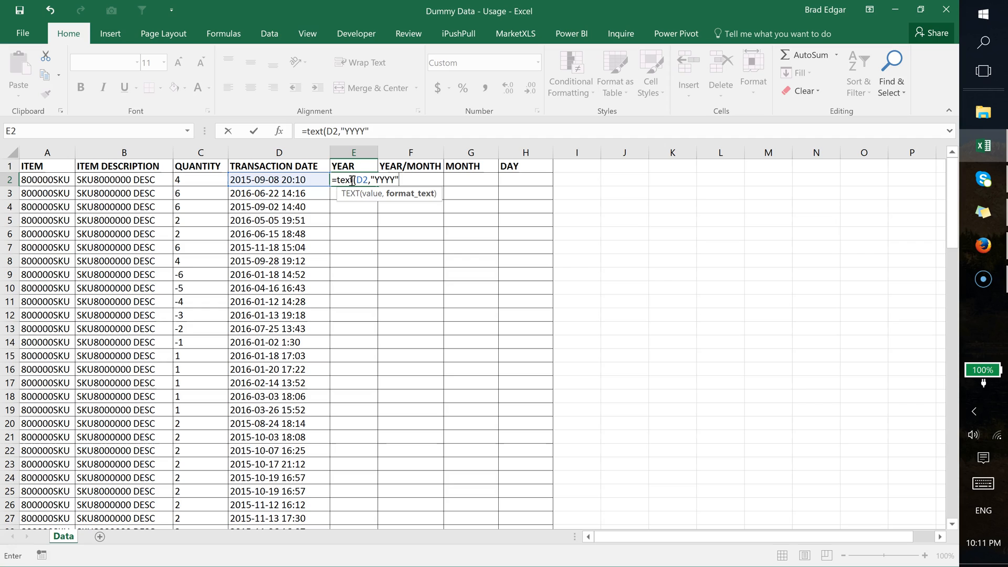
pyautogui.write(')')
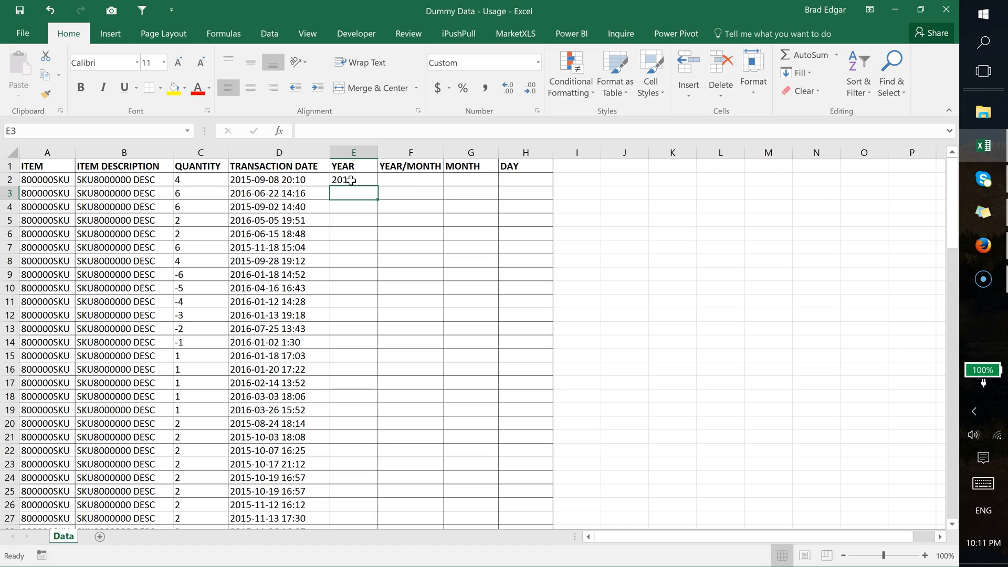
# Copy the YEAR formula down column E for every transaction row.
pyautogui.click(353, 180)
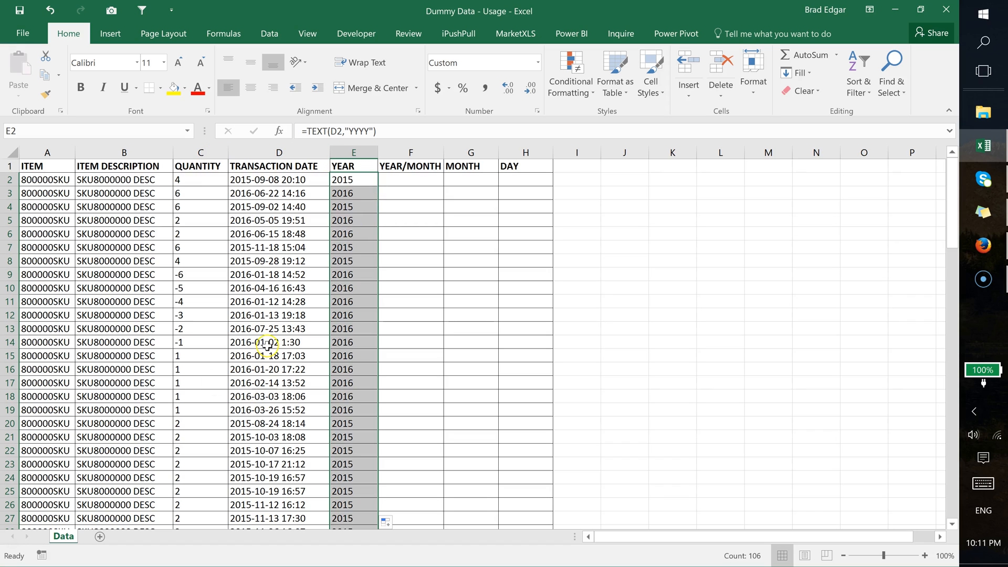
pyautogui.moveTo(400, 199)
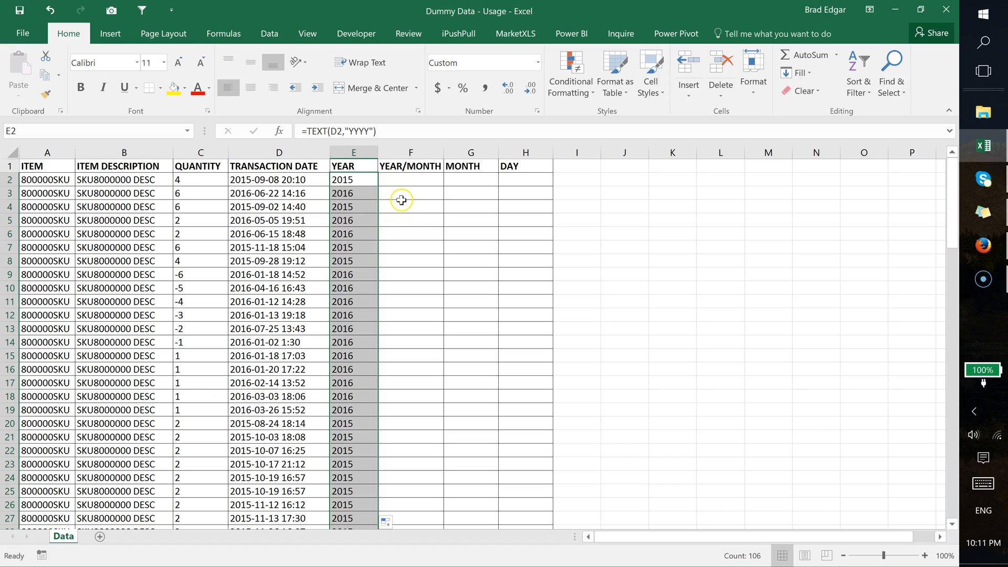
# Enter =TEXT(D2,"MMM-YYYY") in F2 so the first YEAR/MONTH cell shows Sep-2015.
pyautogui.click(410, 180)
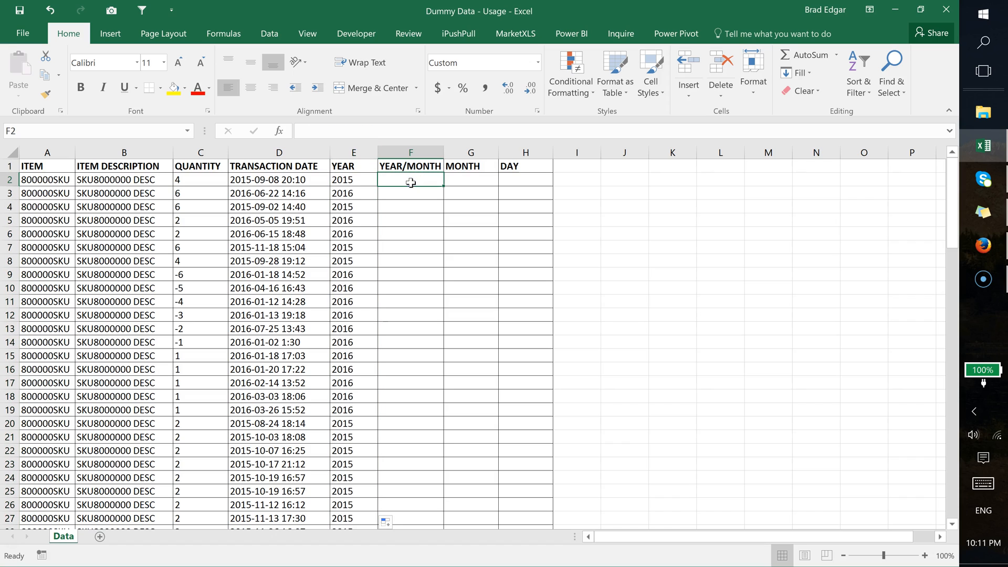
pyautogui.write('=')
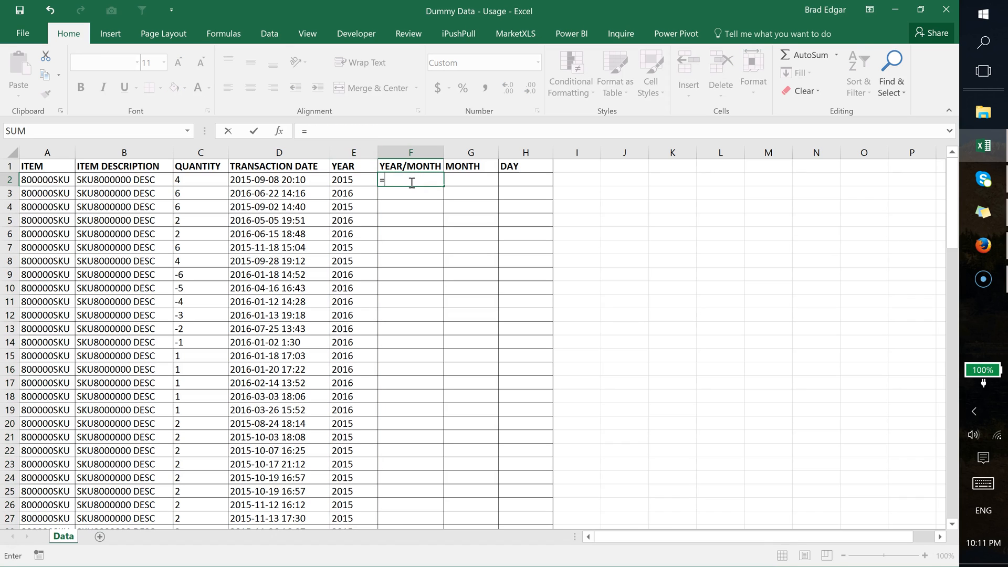
pyautogui.write('text(D2')
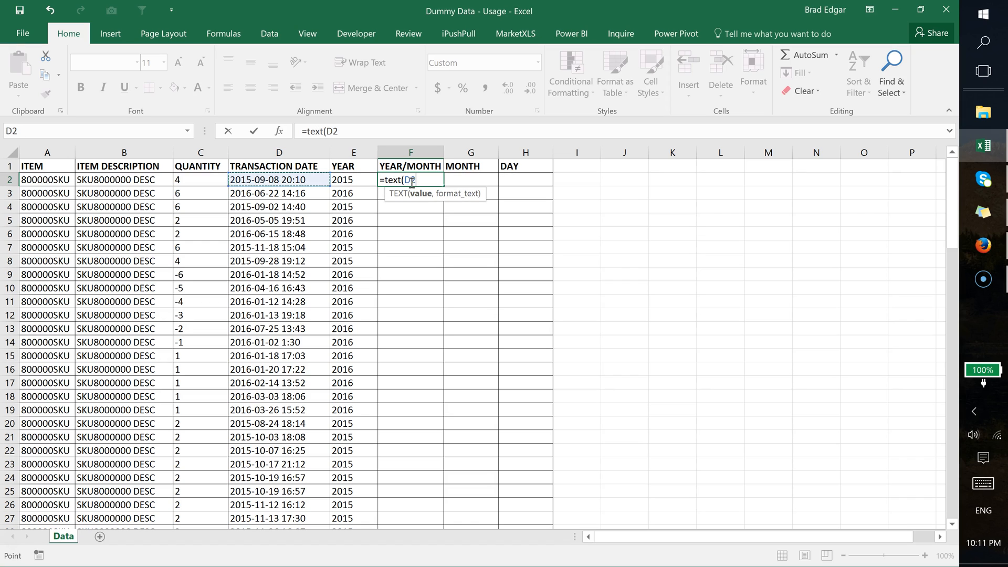
pyautogui.write(',')
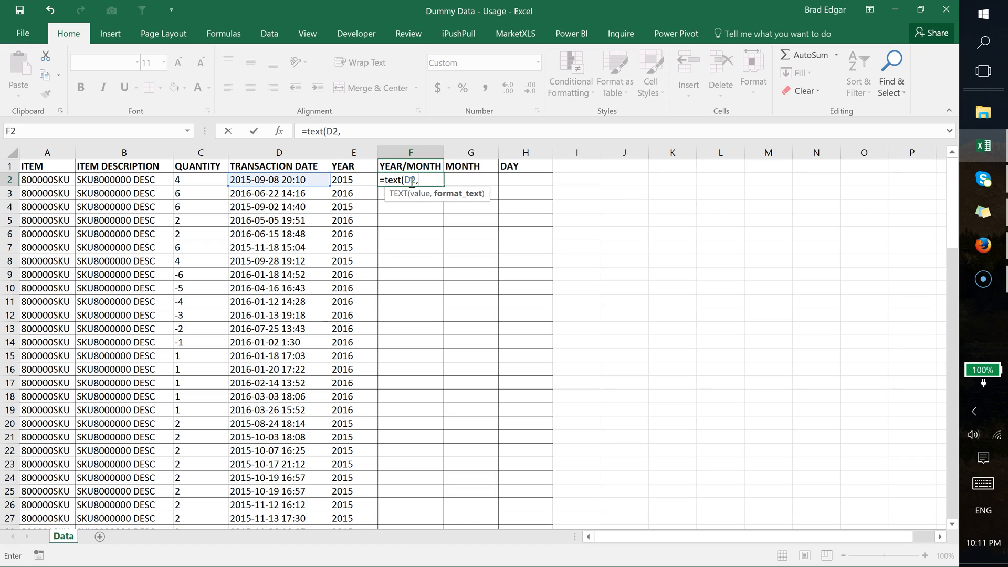
pyautogui.write('"')
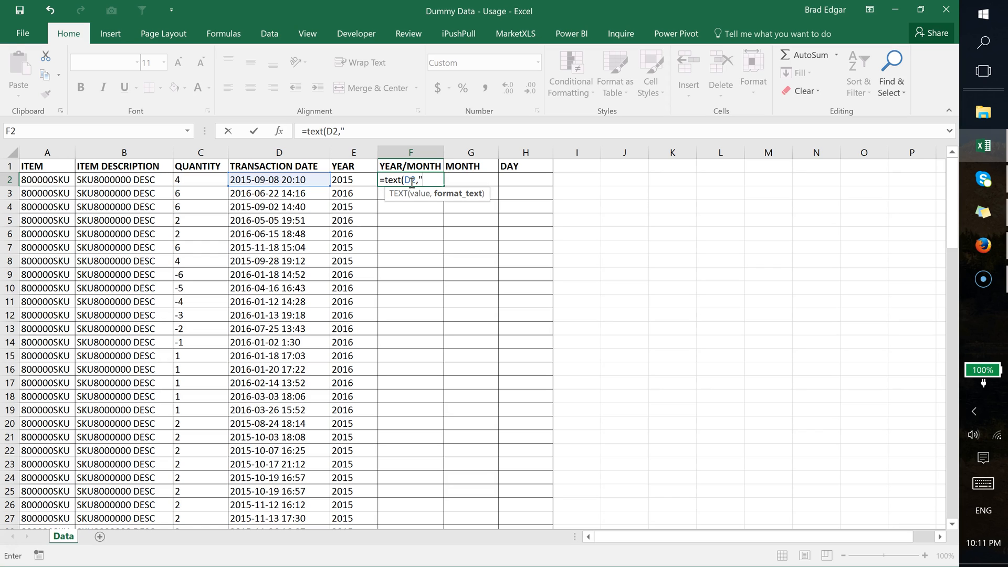
pyautogui.write('MMM')
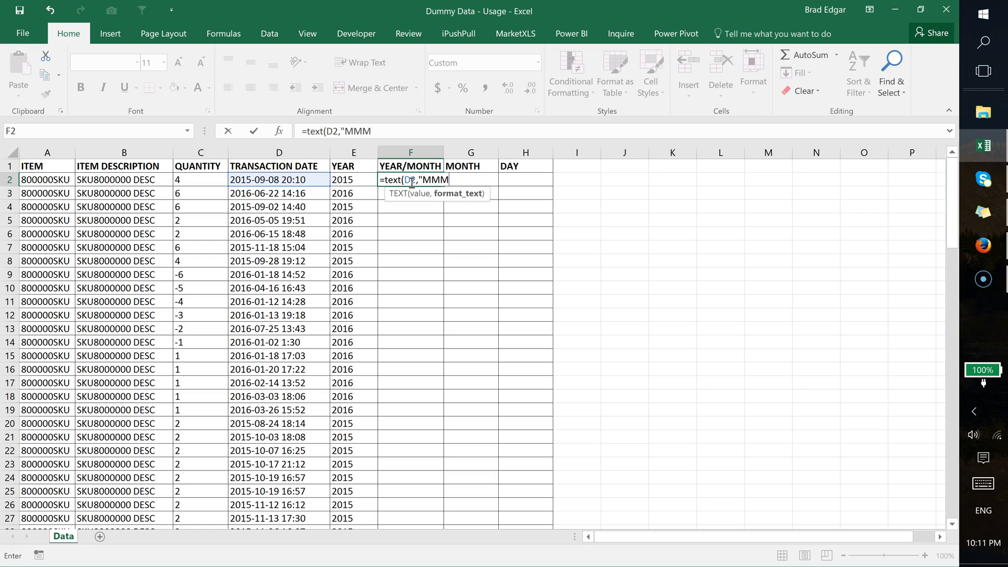
pyautogui.write('-Y')
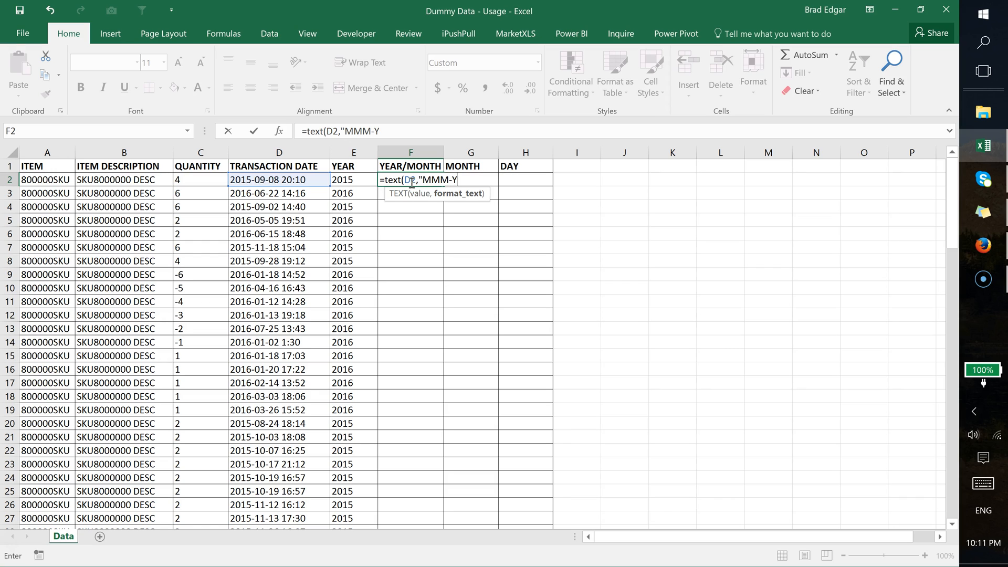
pyautogui.write('YYY')
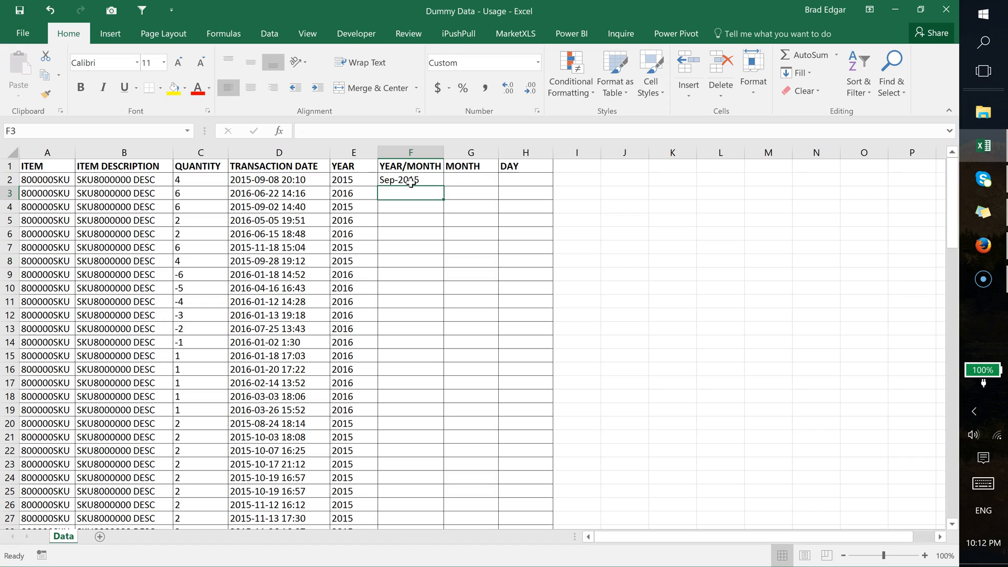
# Change F2's format to "MMMM-YYYY" for full month names and fill it down column F.
pyautogui.click(411, 179)
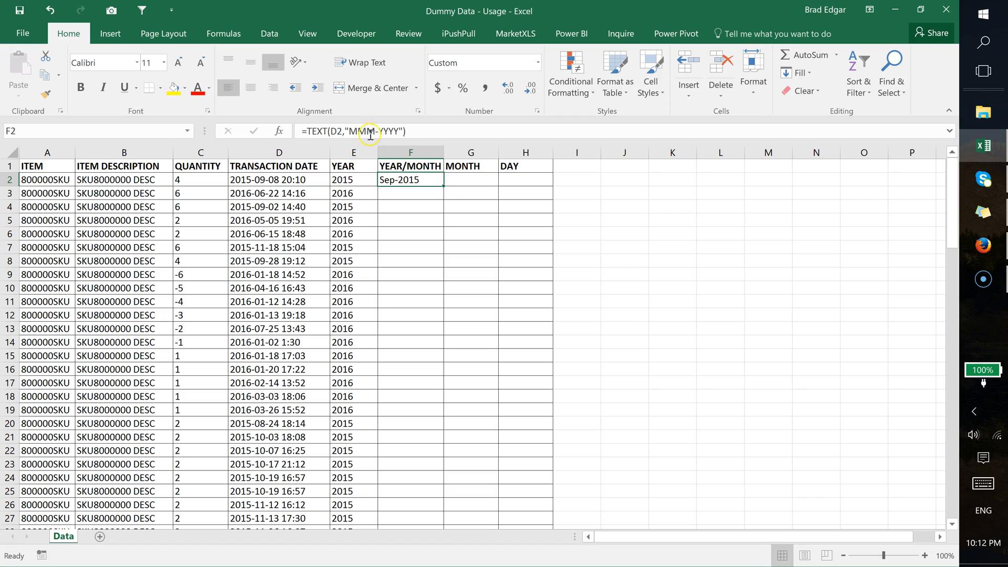
pyautogui.write('M')
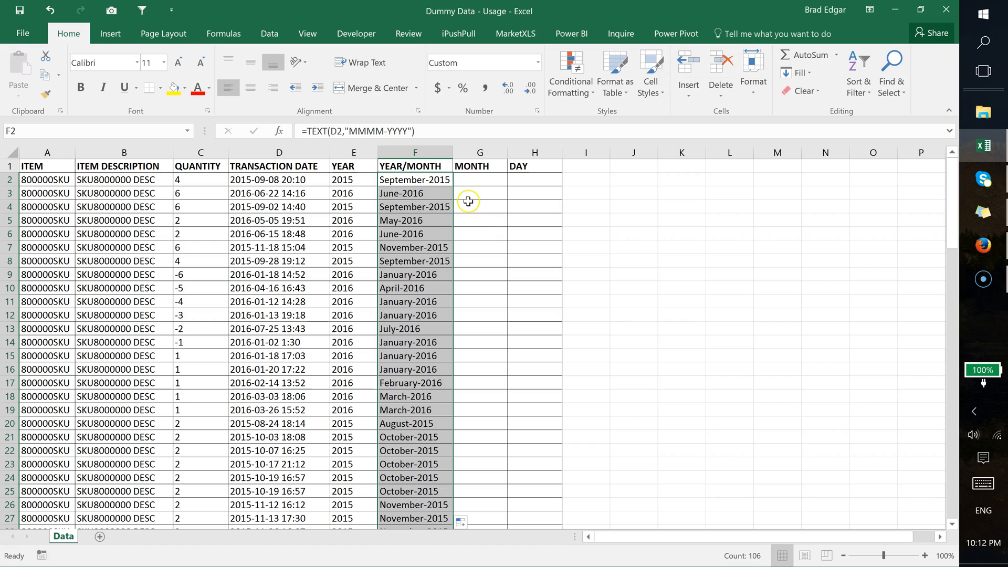
pyautogui.moveTo(429, 240)
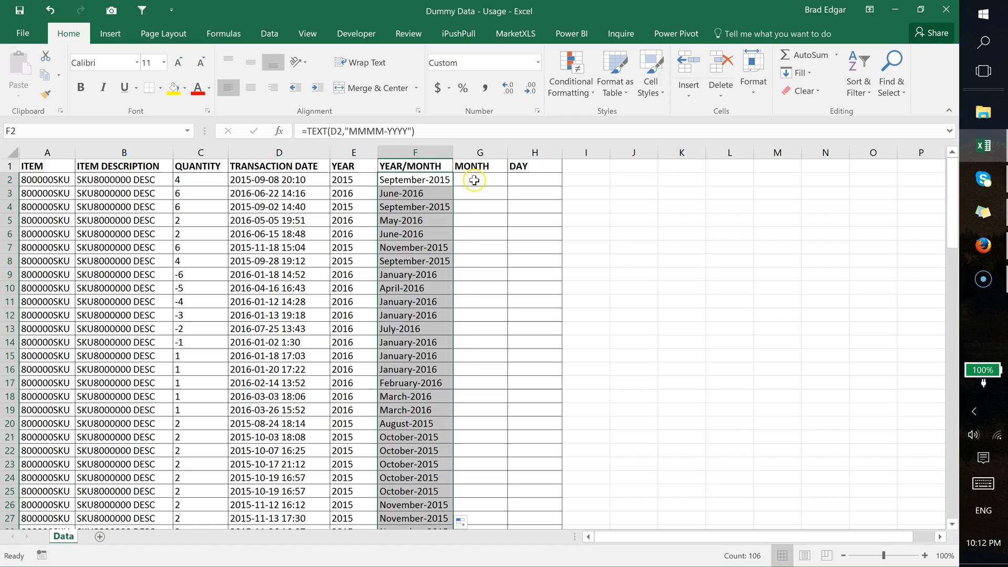
# Enter =TEXT(D2,"MMM") in G2 and fill it down so MONTH shows Sep, Jun, May.
pyautogui.click(480, 179)
pyautogui.write('text(')
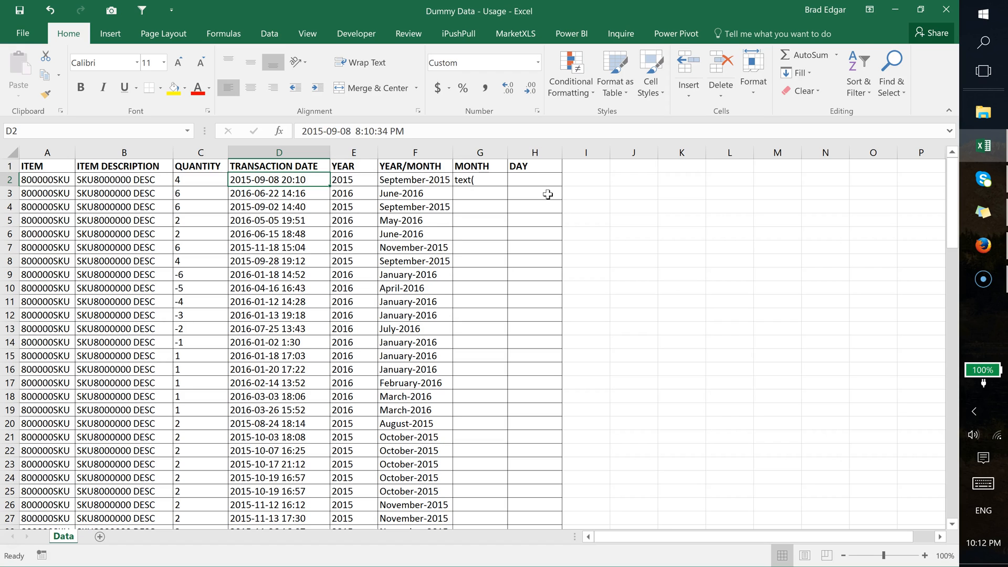
pyautogui.click(480, 171)
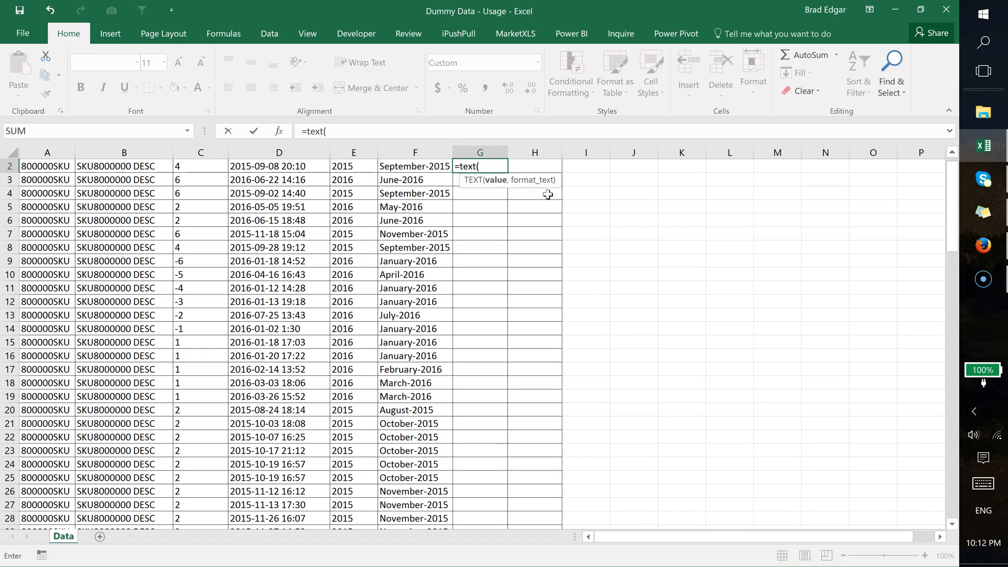
pyautogui.click(278, 166)
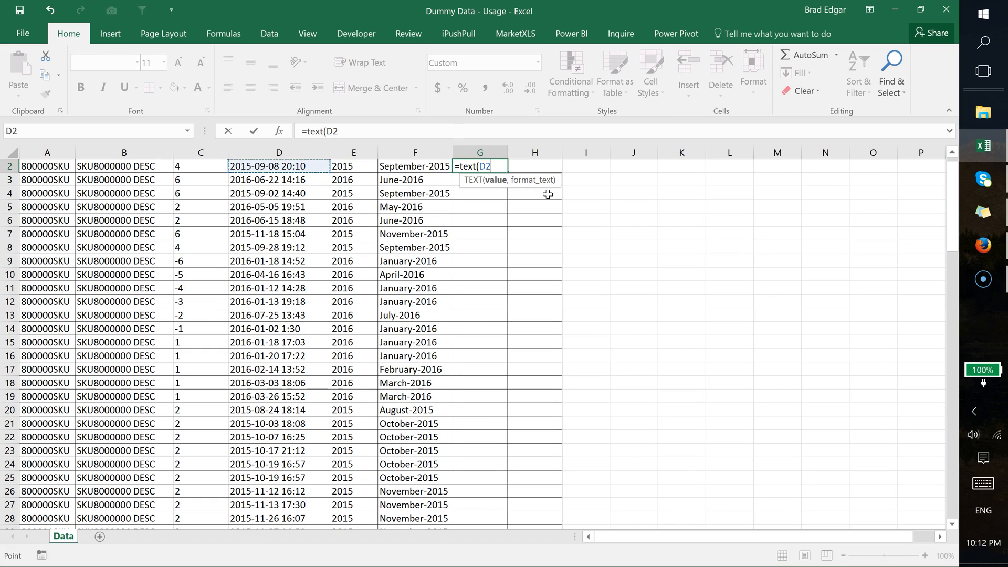
pyautogui.write(',')
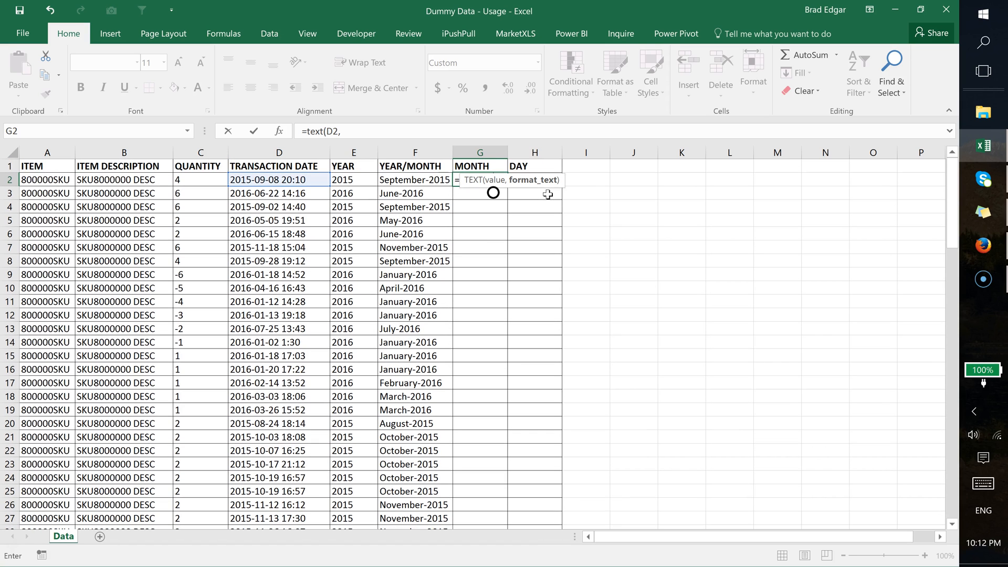
pyautogui.write('MM')
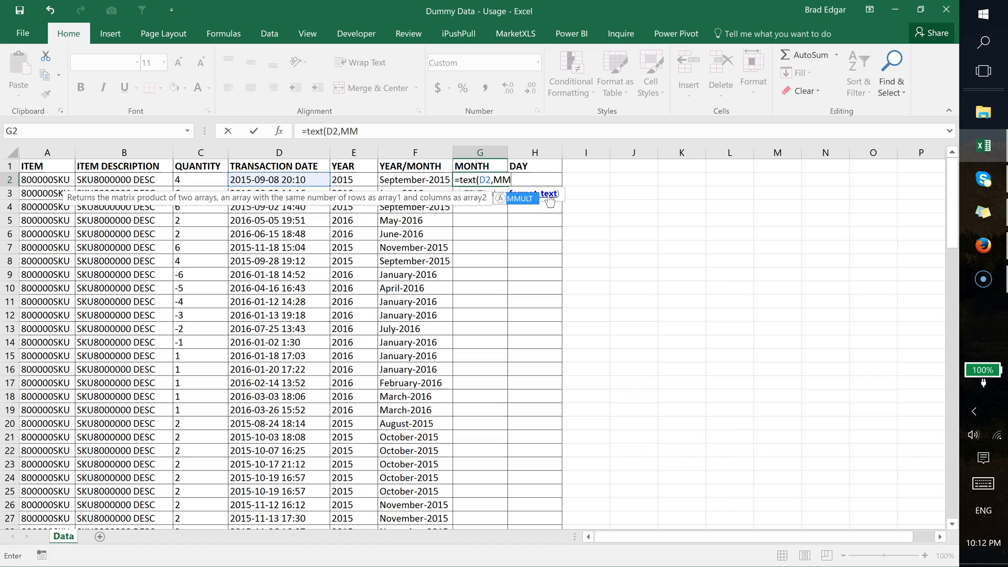
pyautogui.press('Backspace')
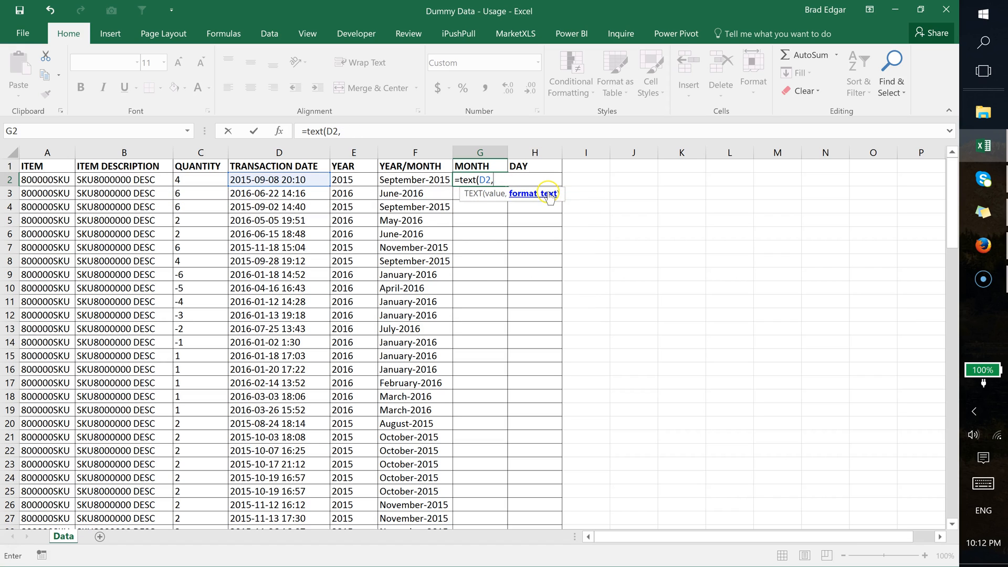
pyautogui.write('"MMM"')
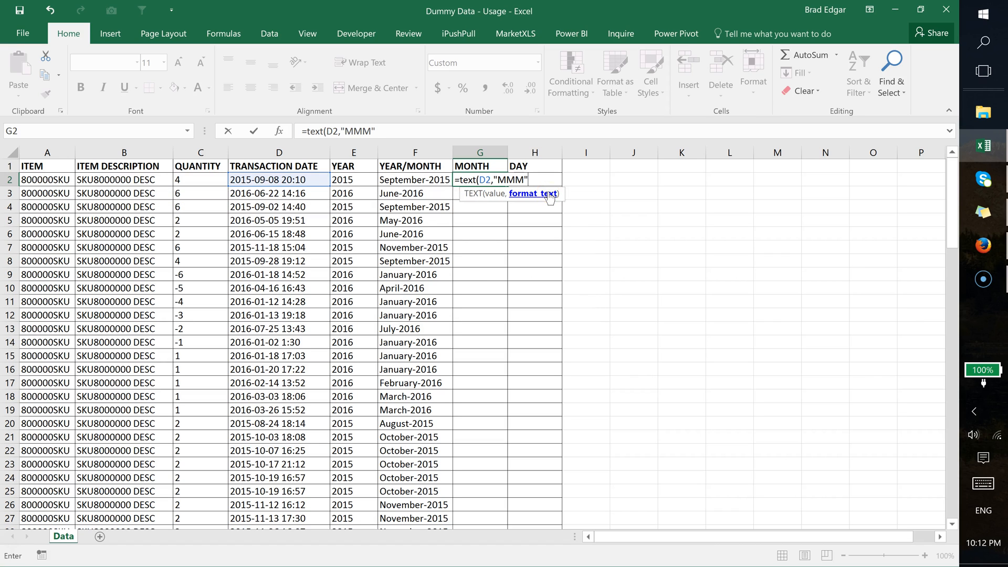
pyautogui.press('Return')
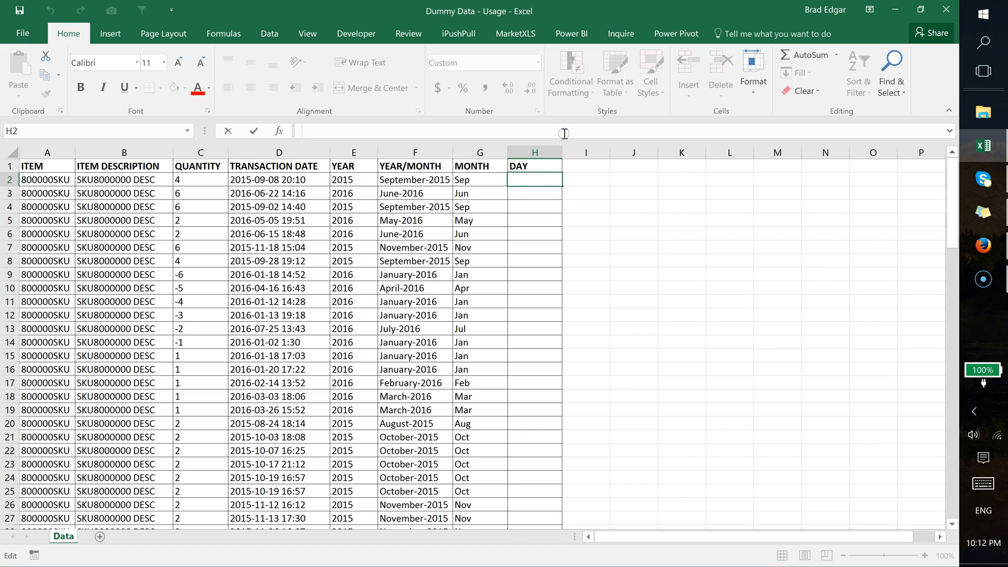
# Enter =TEXT(D2,"DDDD") in H2 so the first DAY cell shows Tuesday.
pyautogui.write('=')
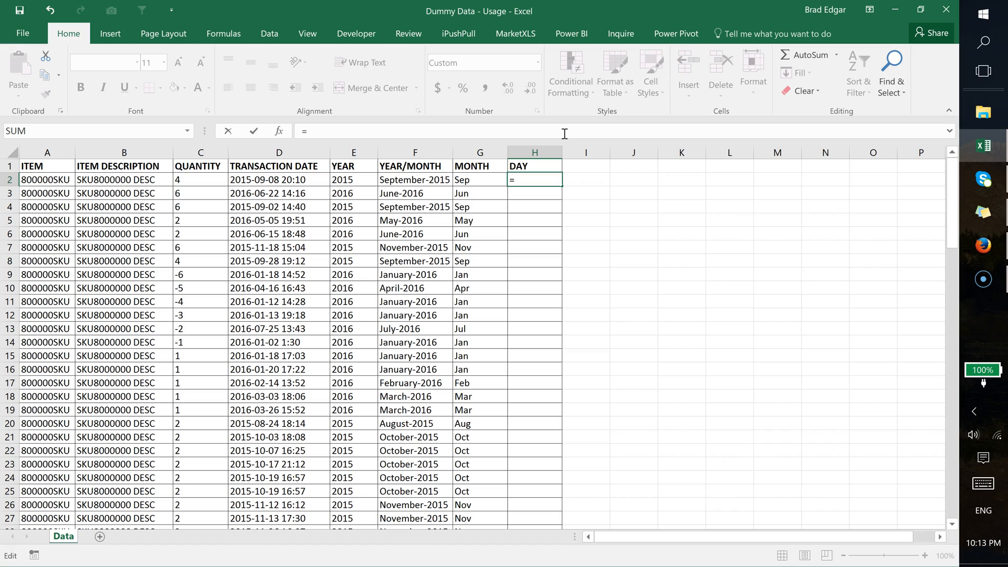
pyautogui.write('text(')
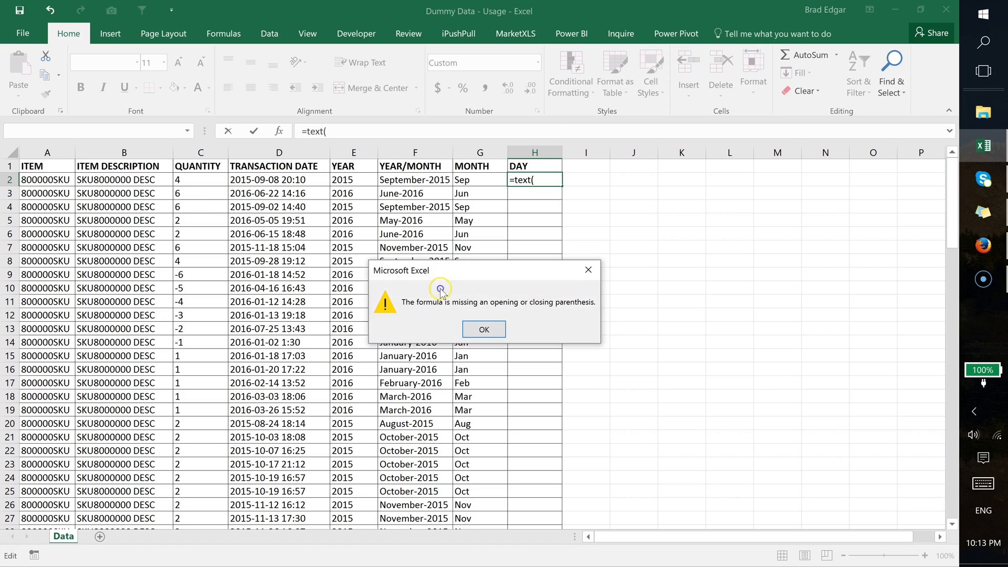
pyautogui.click(483, 329)
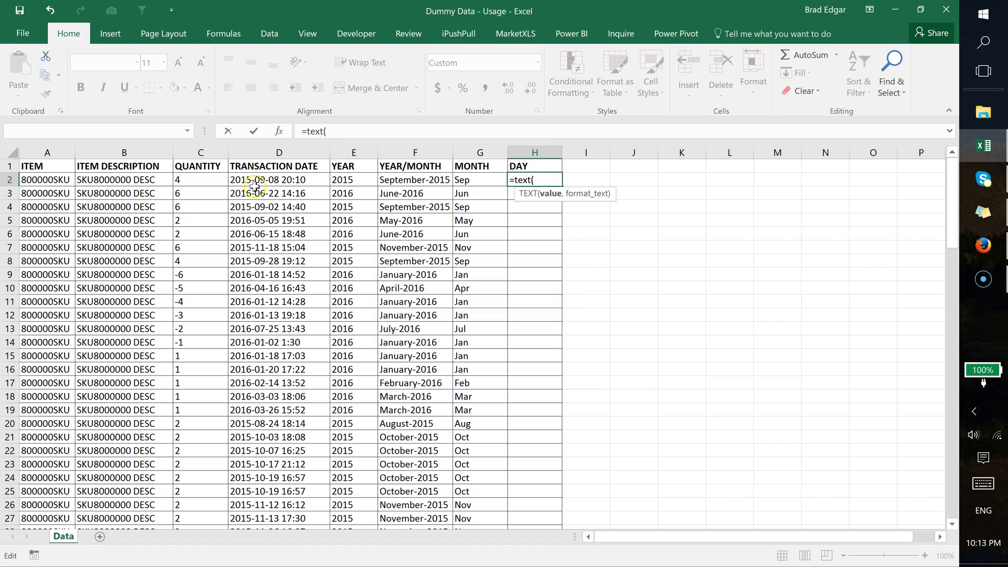
pyautogui.click(279, 180)
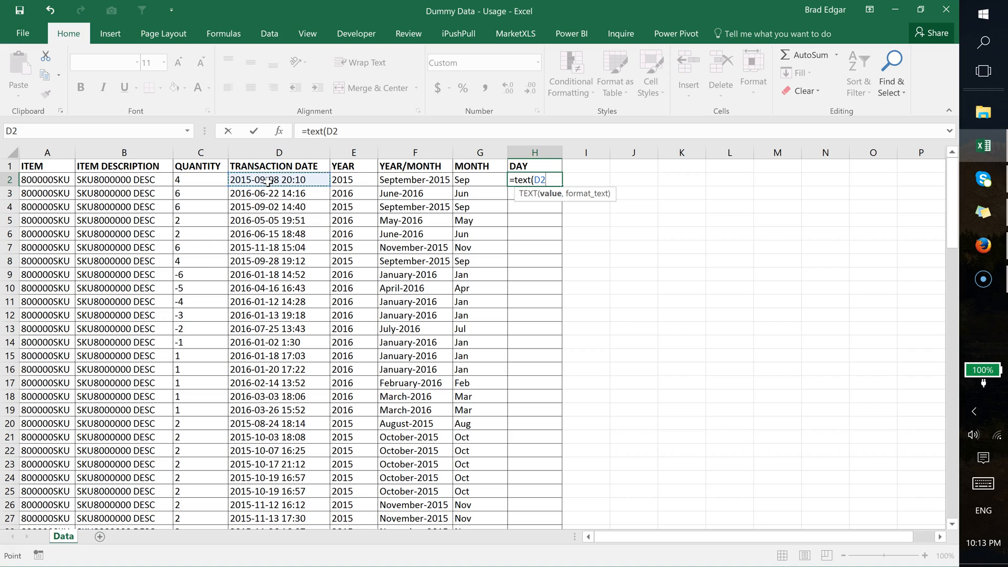
pyautogui.write(',"')
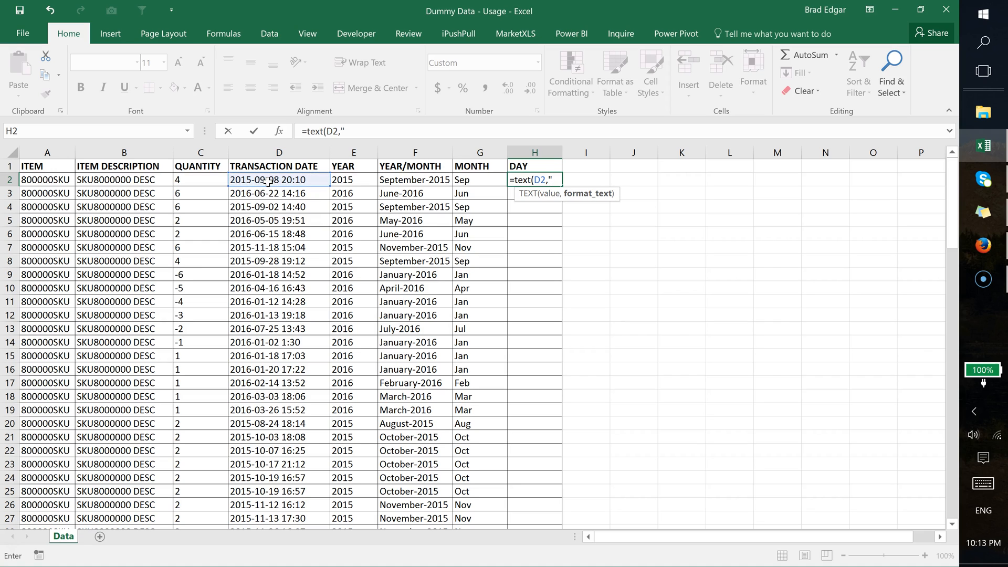
pyautogui.write('DD')
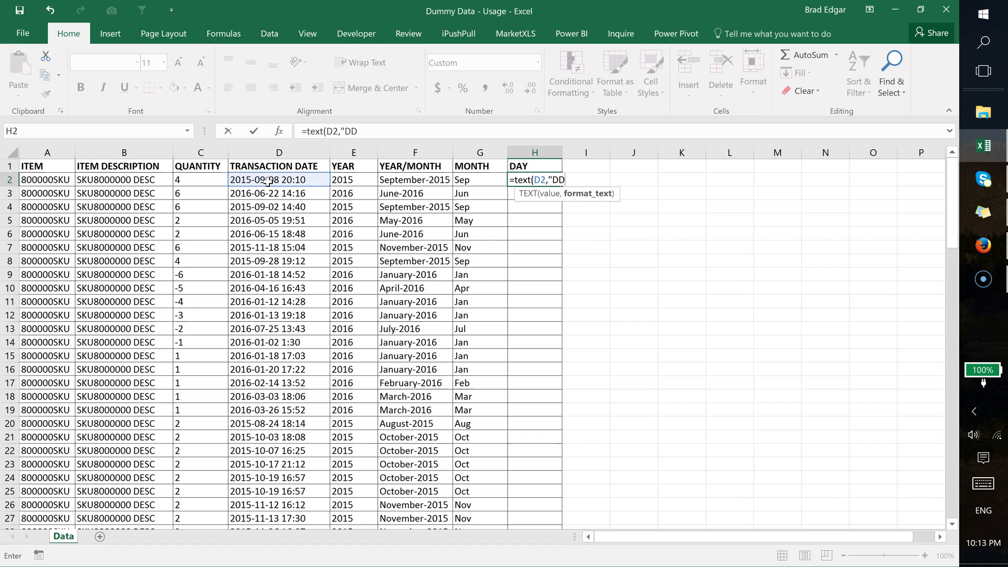
pyautogui.write('DD")')
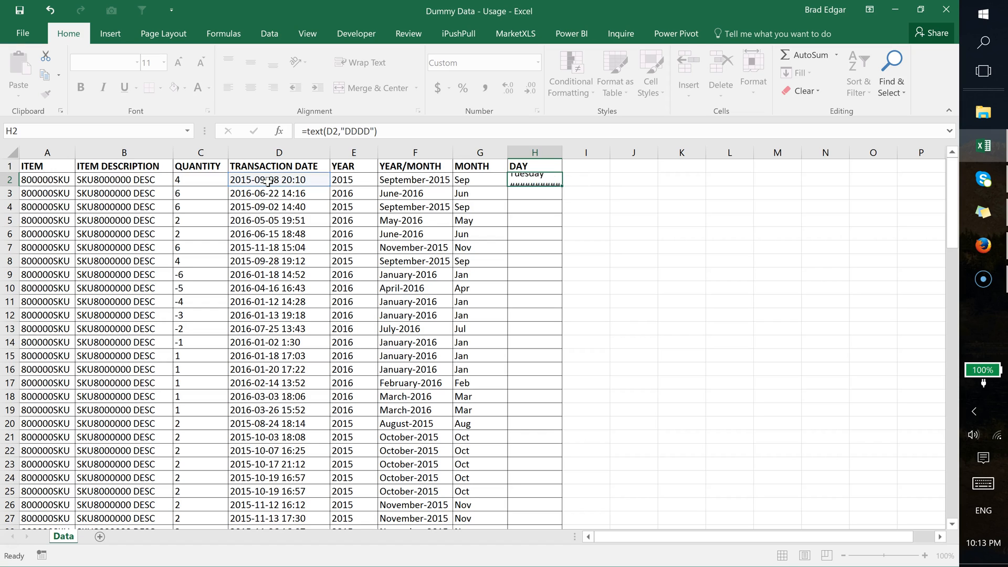
pyautogui.click(535, 193)
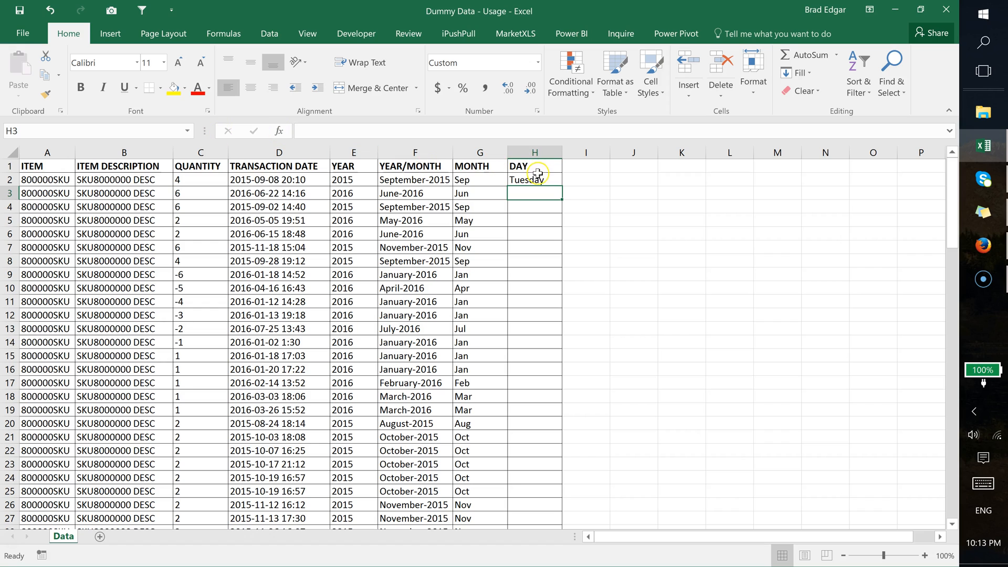
# Change H2 to =TEXT(D2,"DD") and fill it down so DAY shows 08, 22, 02.
pyautogui.write('=TEXT(D2,"DDDD")')
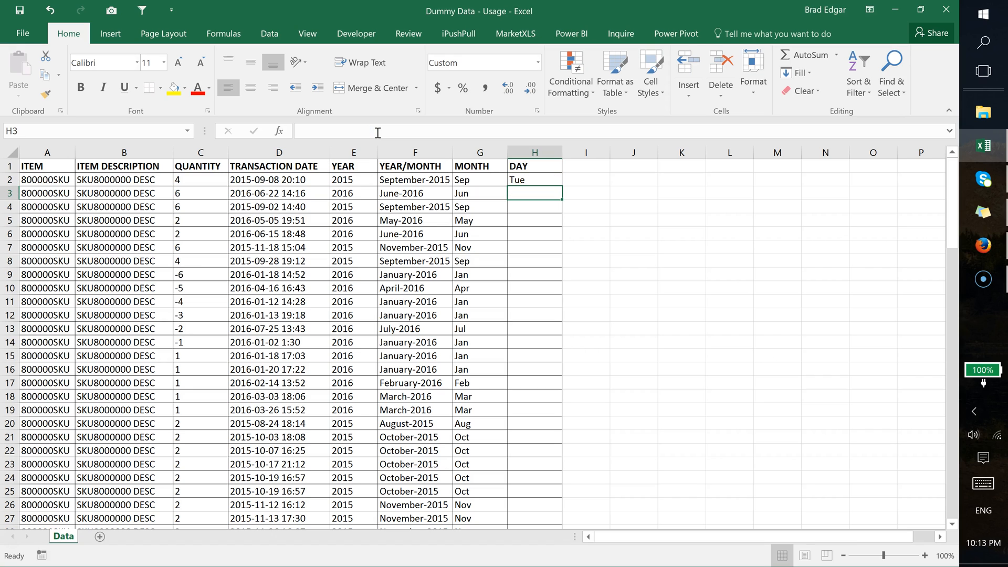
pyautogui.click(534, 179)
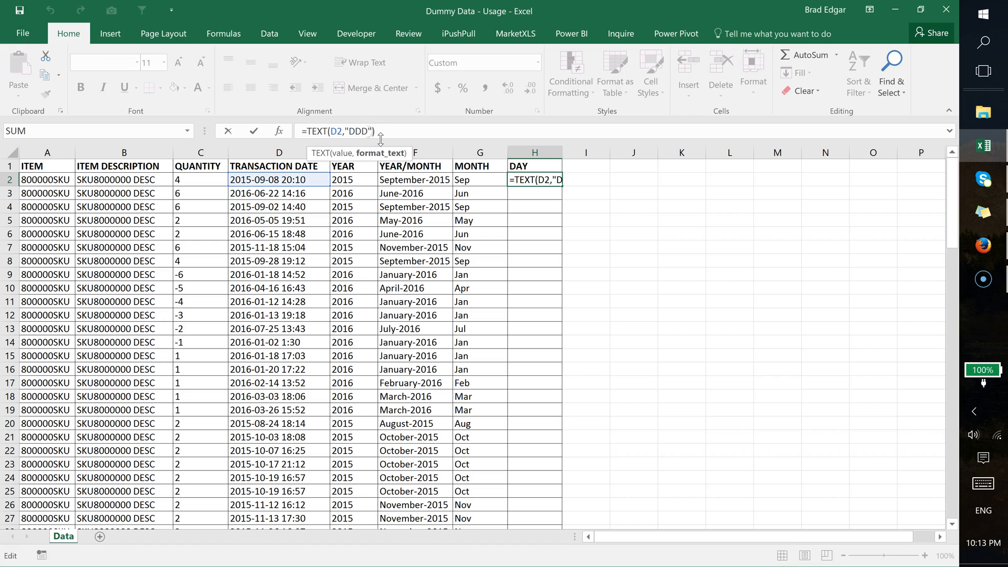
pyautogui.press('Return')
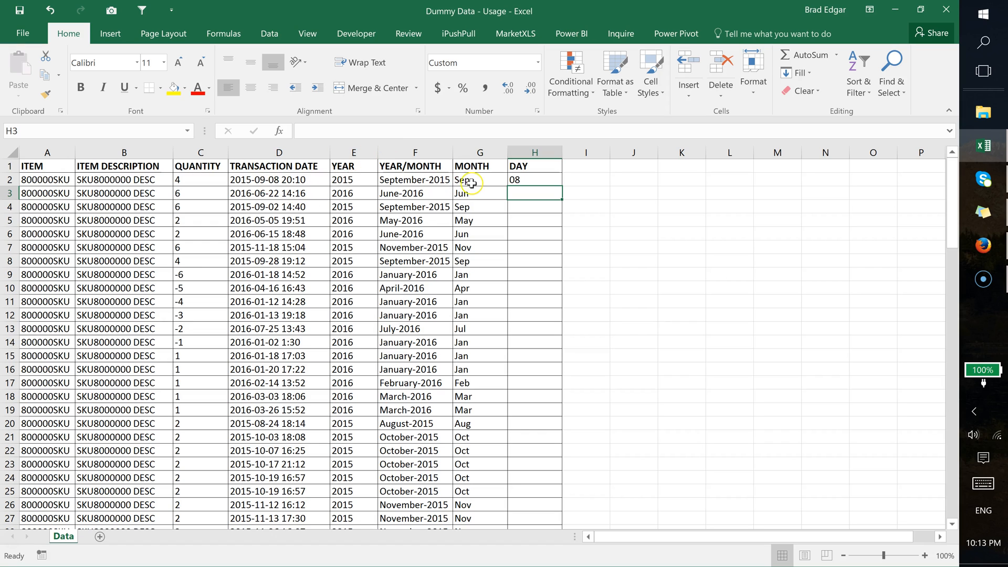
pyautogui.click(533, 179)
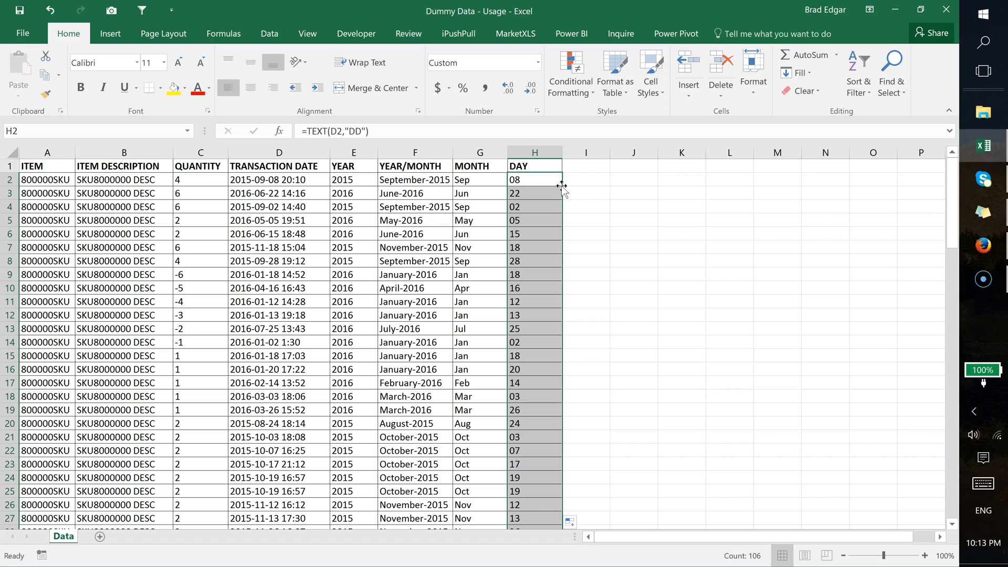
pyautogui.moveTo(549, 229)
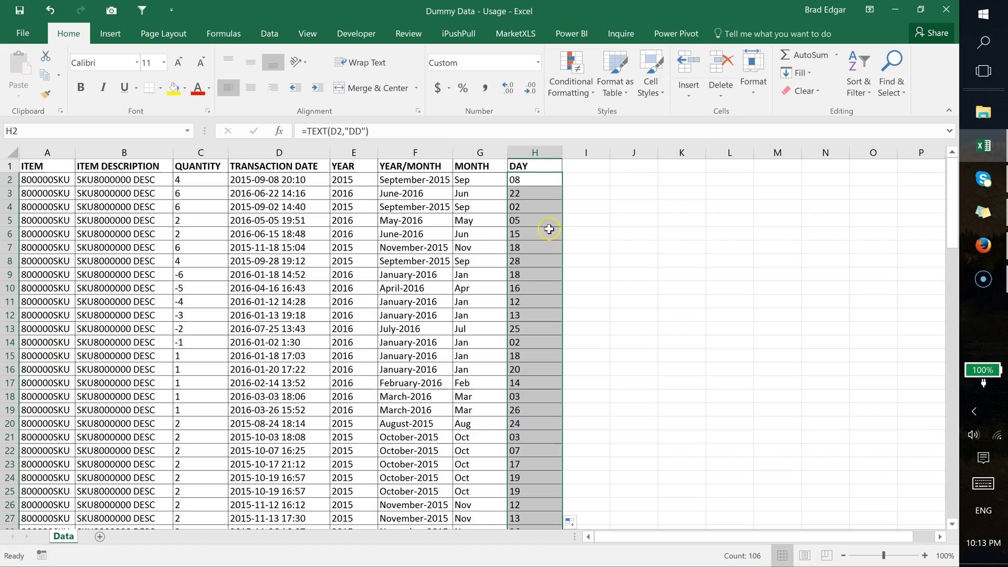
pyautogui.moveTo(417, 230)
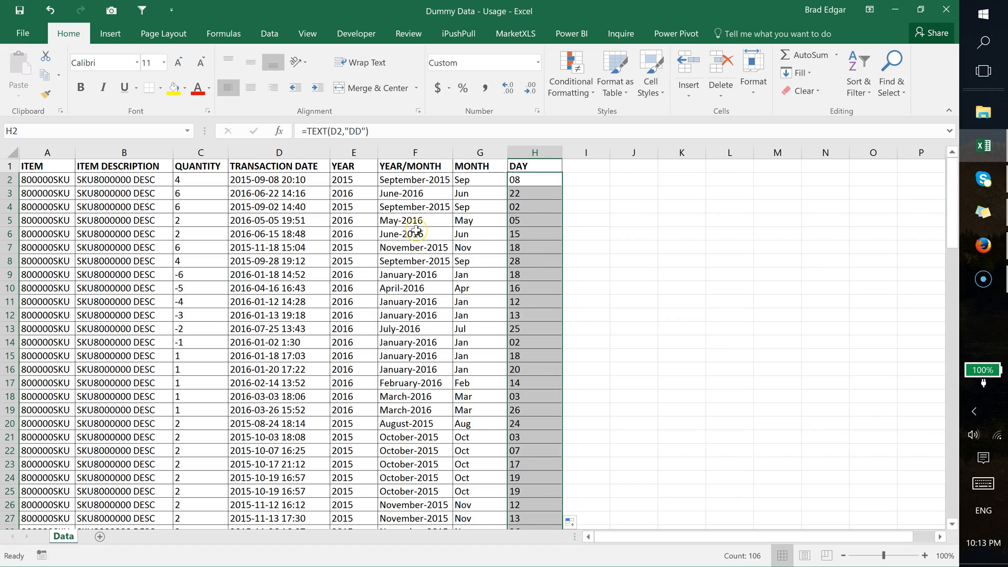